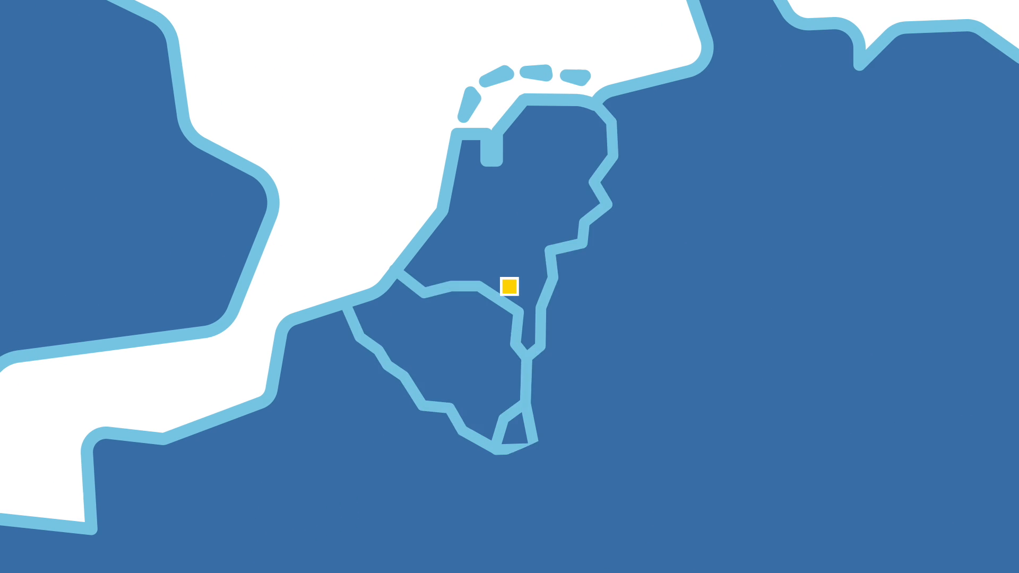
left_click(510, 288)
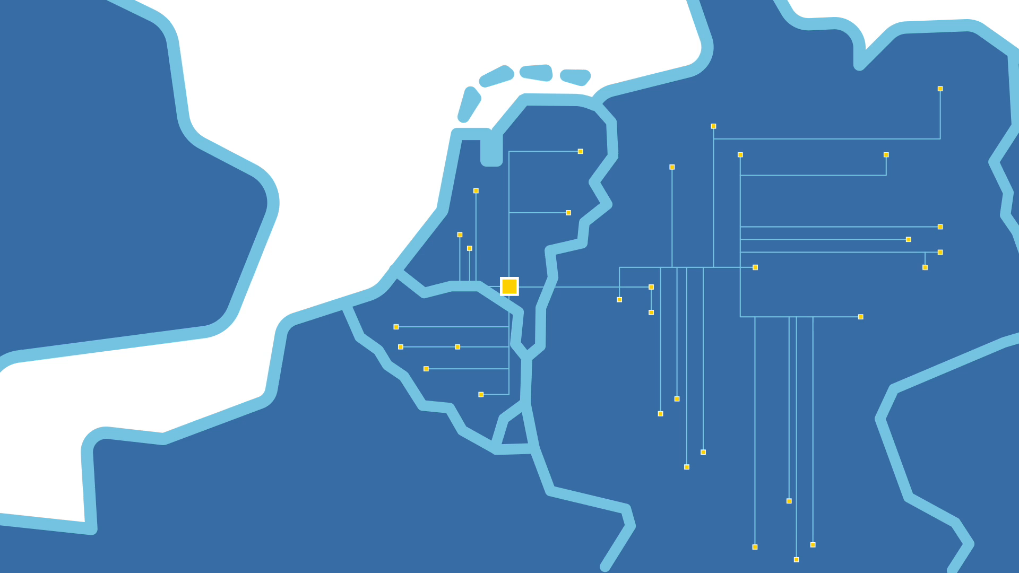